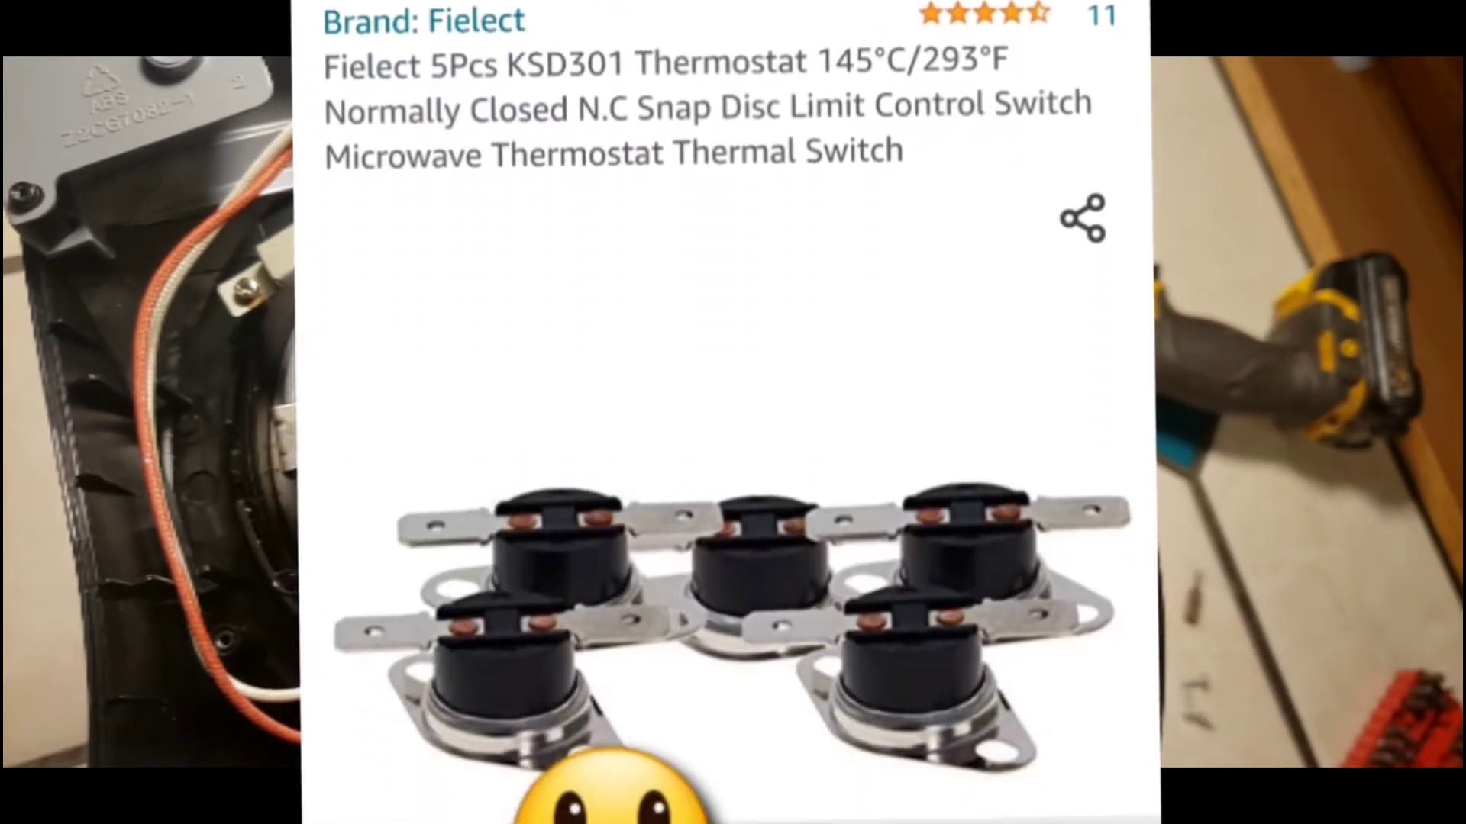
pyautogui.scroll(-3)
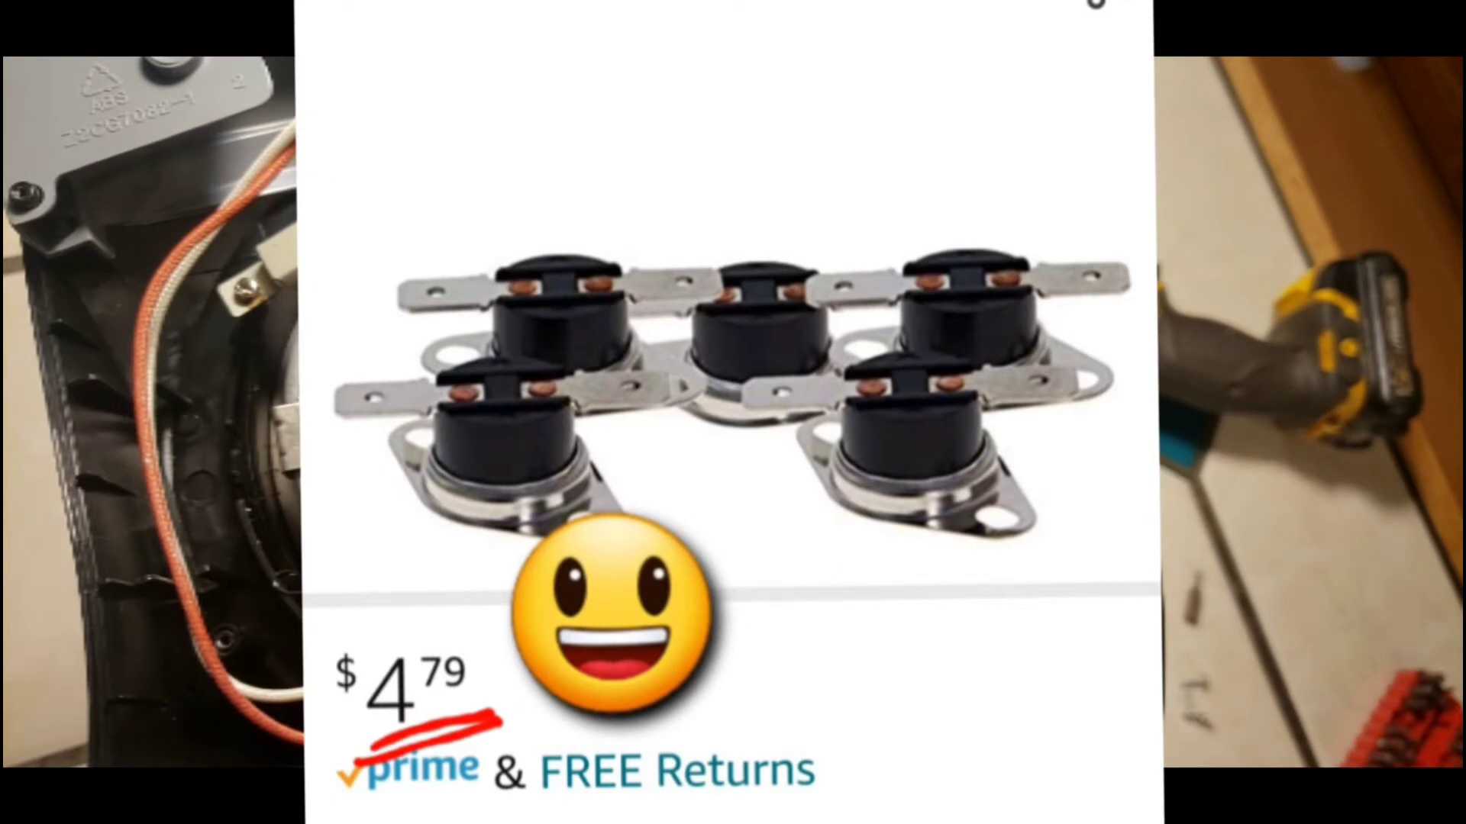